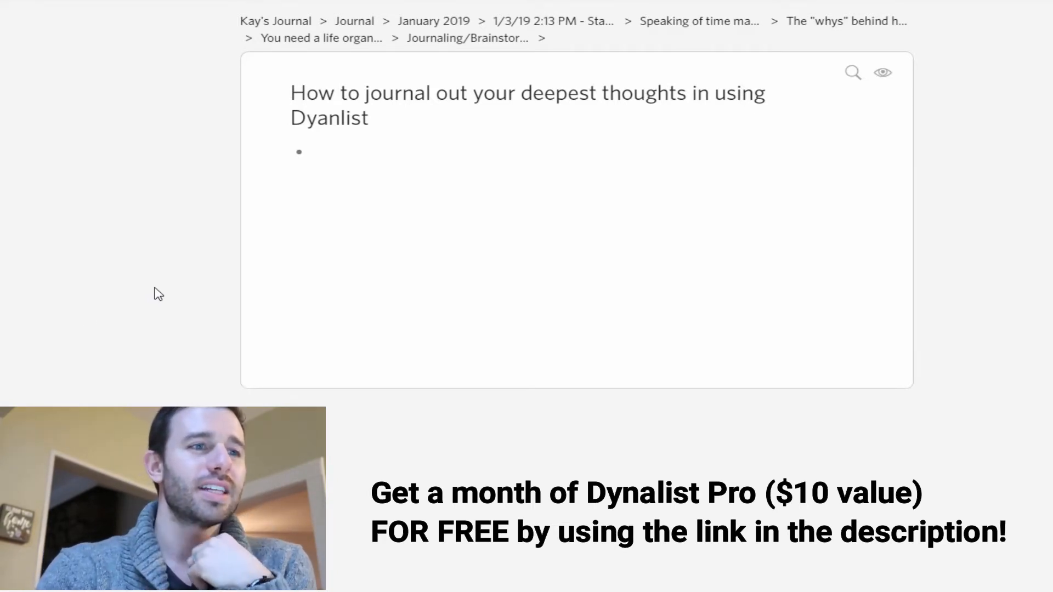
mouse_move(361, 364)
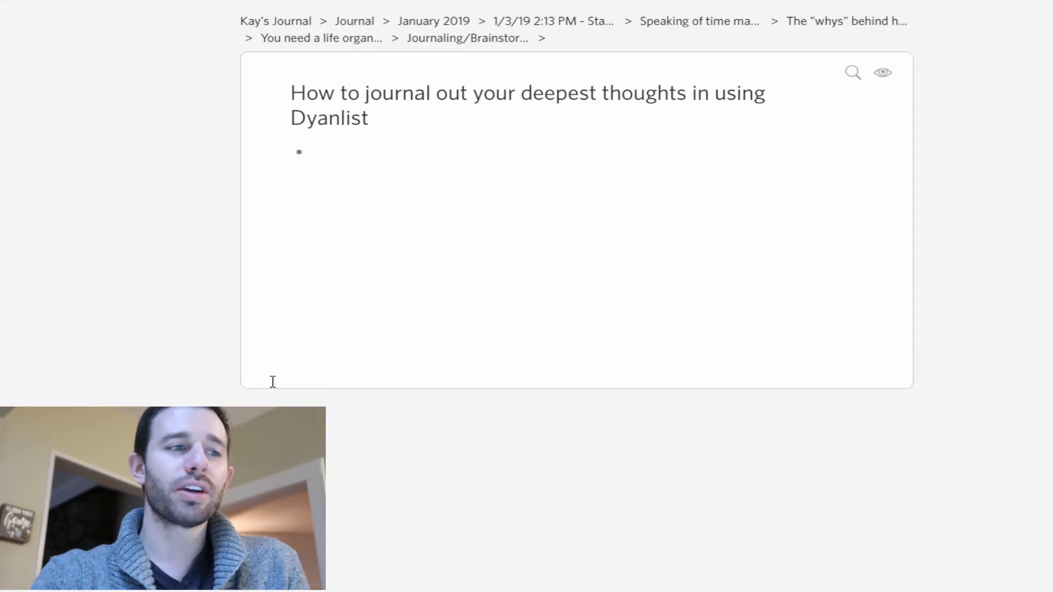
- Turn on numbering for the title's child items via the Number children option
left_click(311, 151)
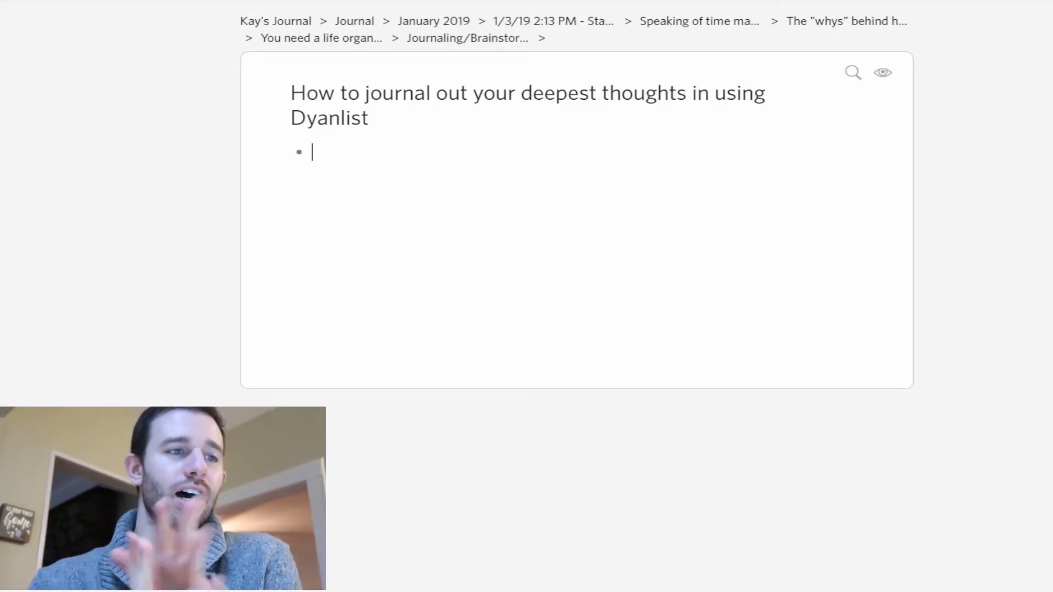
right_click(528, 106)
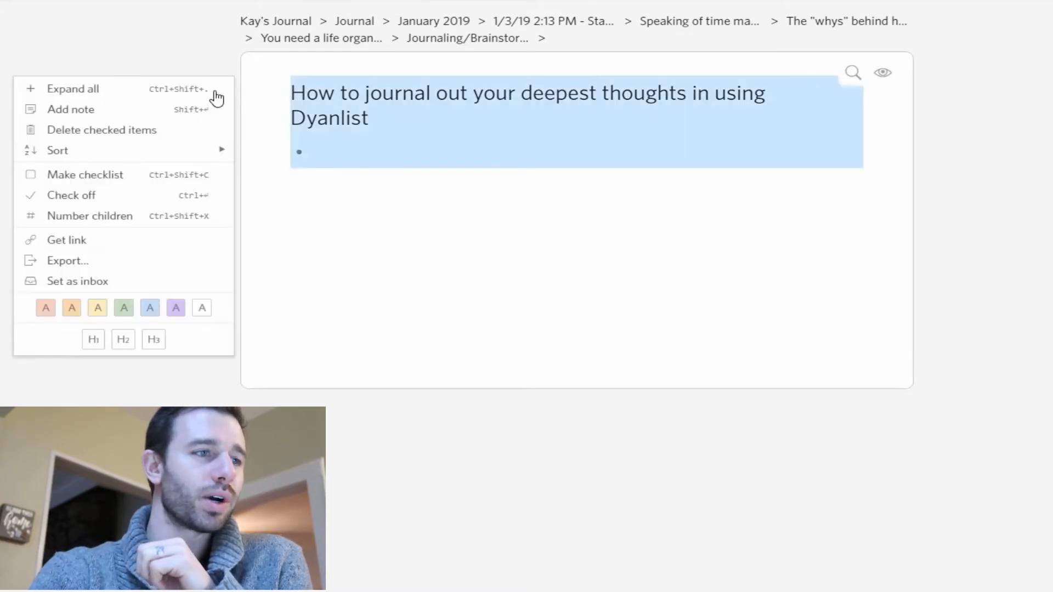
mouse_move(127, 150)
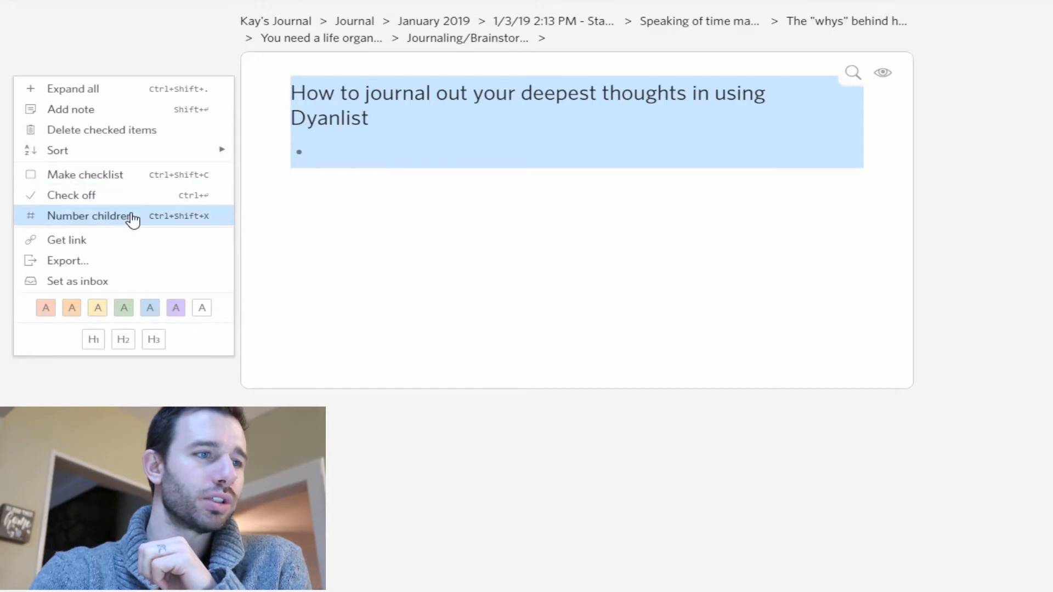
left_click(91, 216)
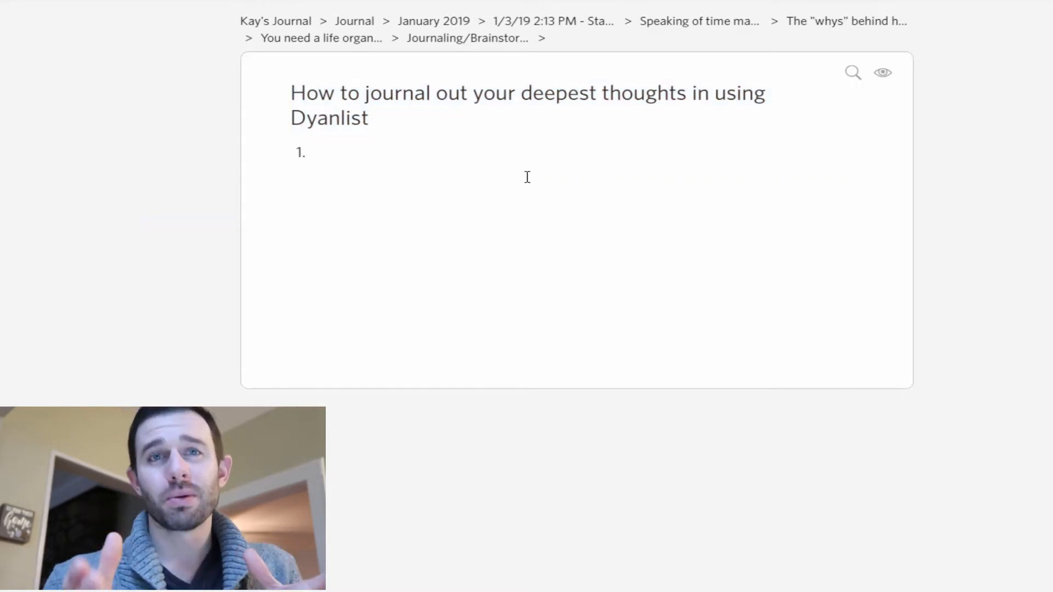
- Write step 1 'create an account with Dynalist', its sub-bullet 'it's free', and step 2
left_click(316, 153)
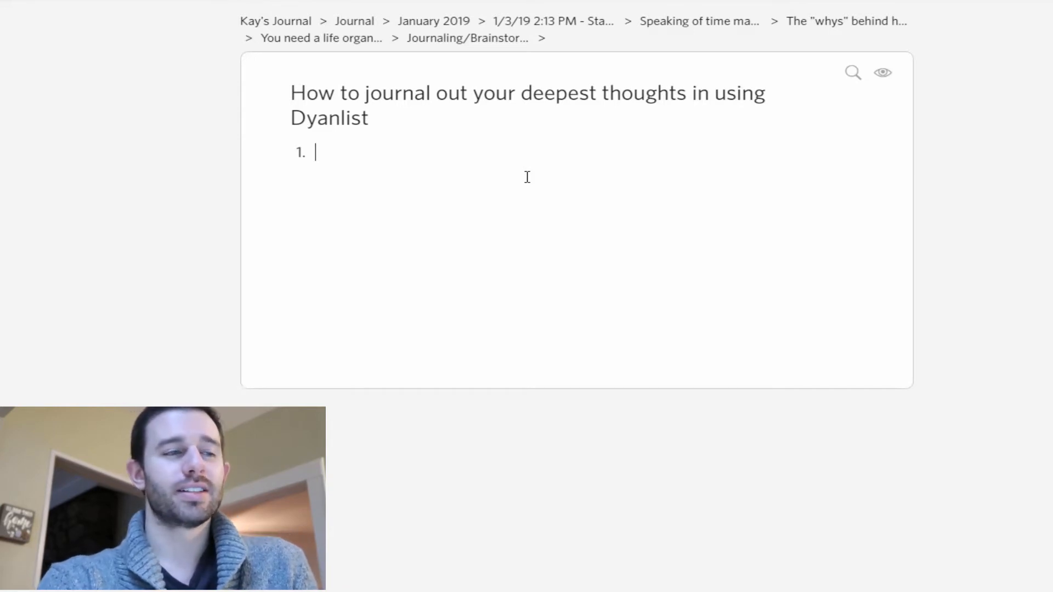
type("create an a")
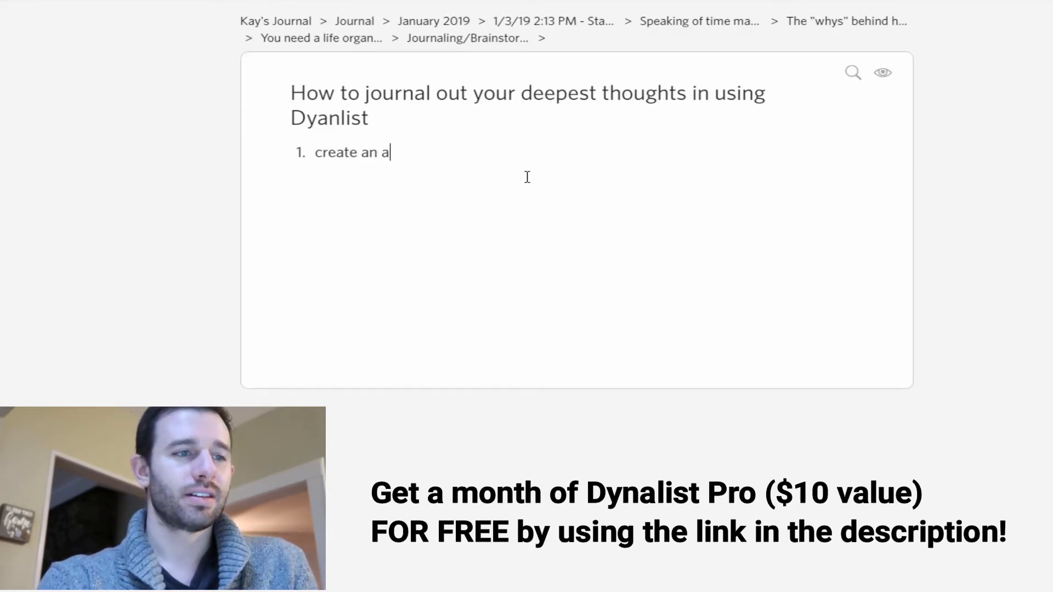
type("ccount with")
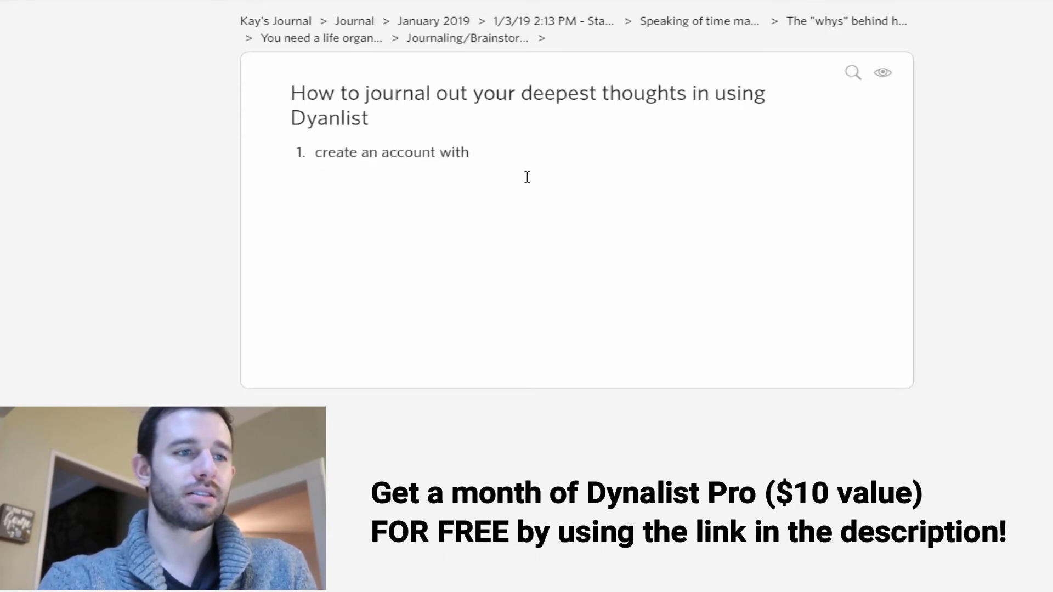
type("Dynalist")
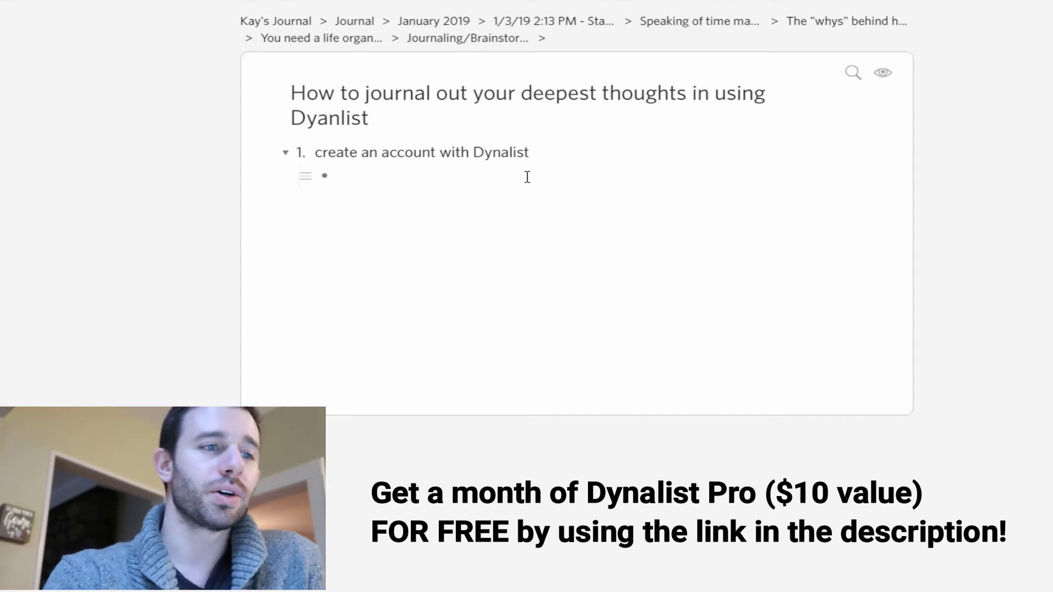
left_click(337, 176)
type("it's free")
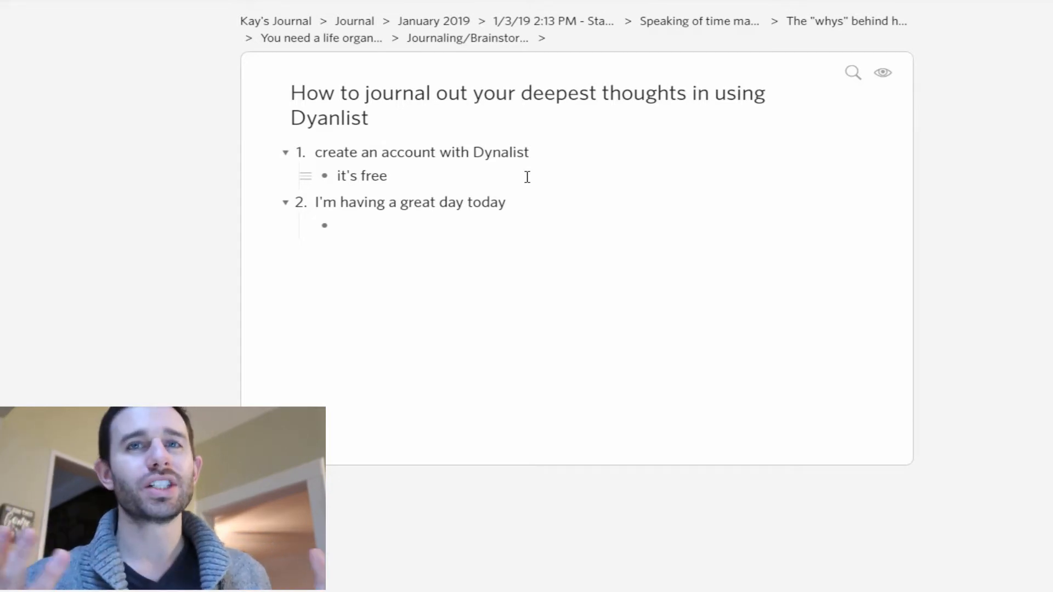
left_click(339, 225)
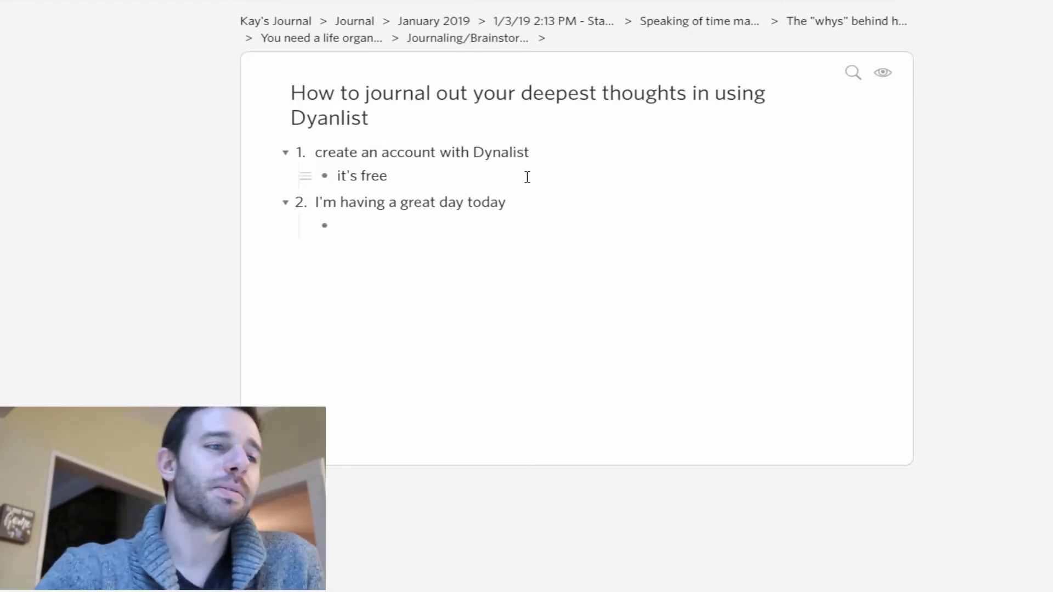
mouse_move(303, 207)
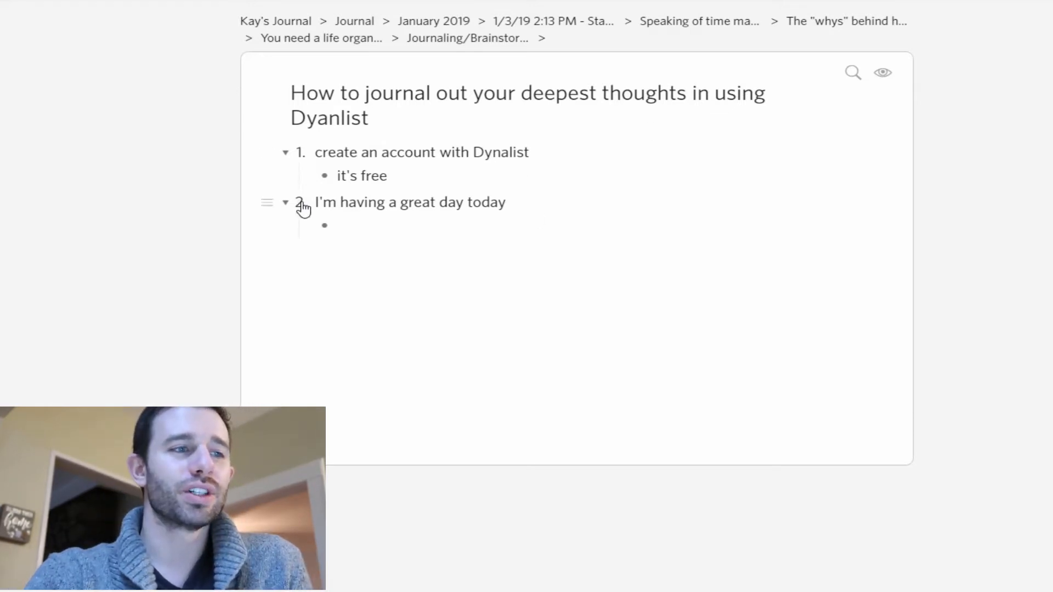
- Select step 2 with its sub-bullet and give it the purple colour label
left_click_drag(267, 202, 267, 151)
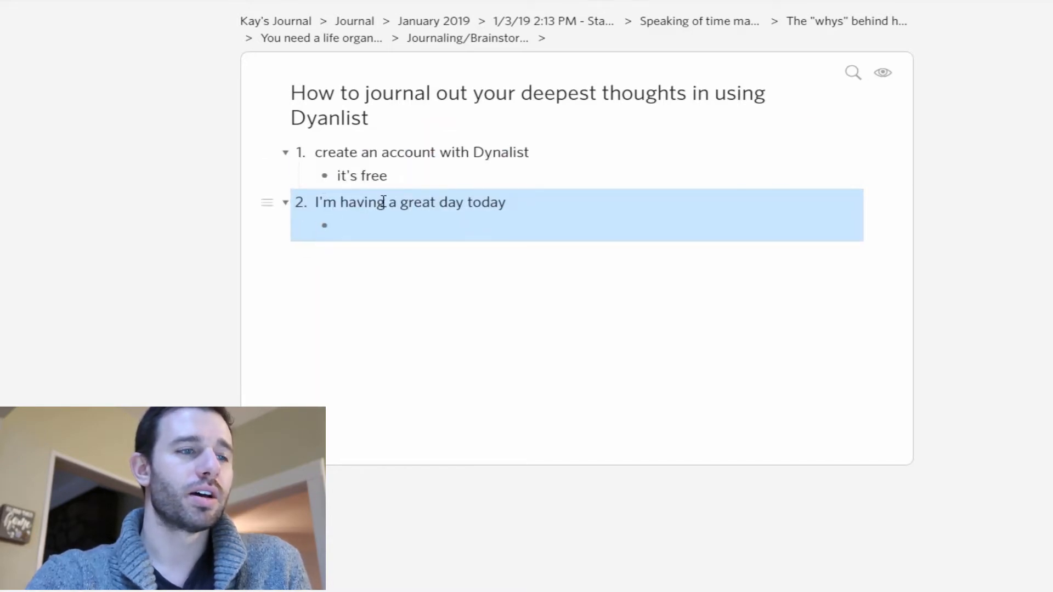
left_click(336, 224)
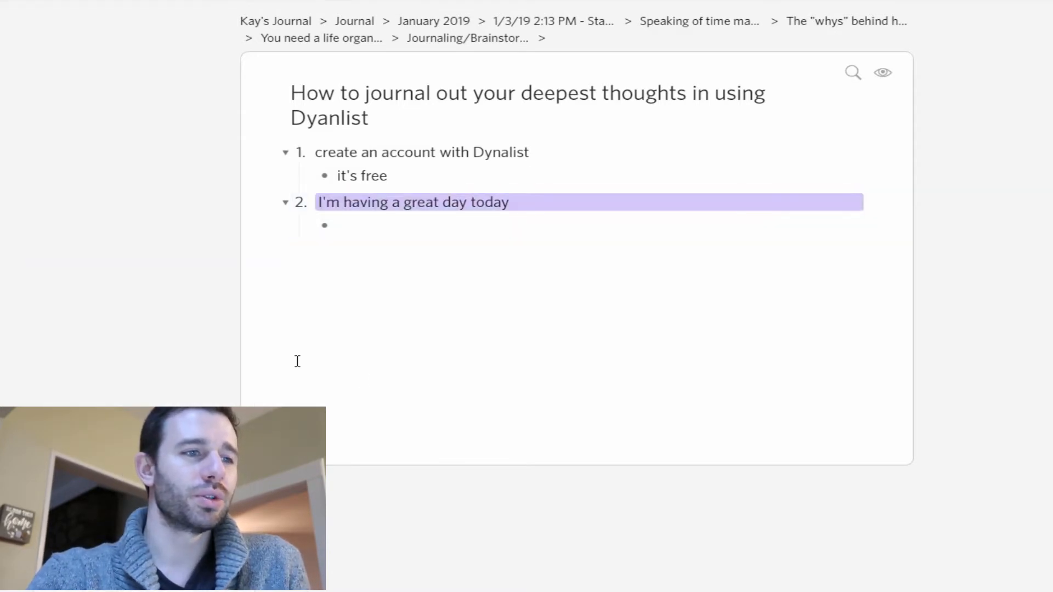
right_click(414, 202)
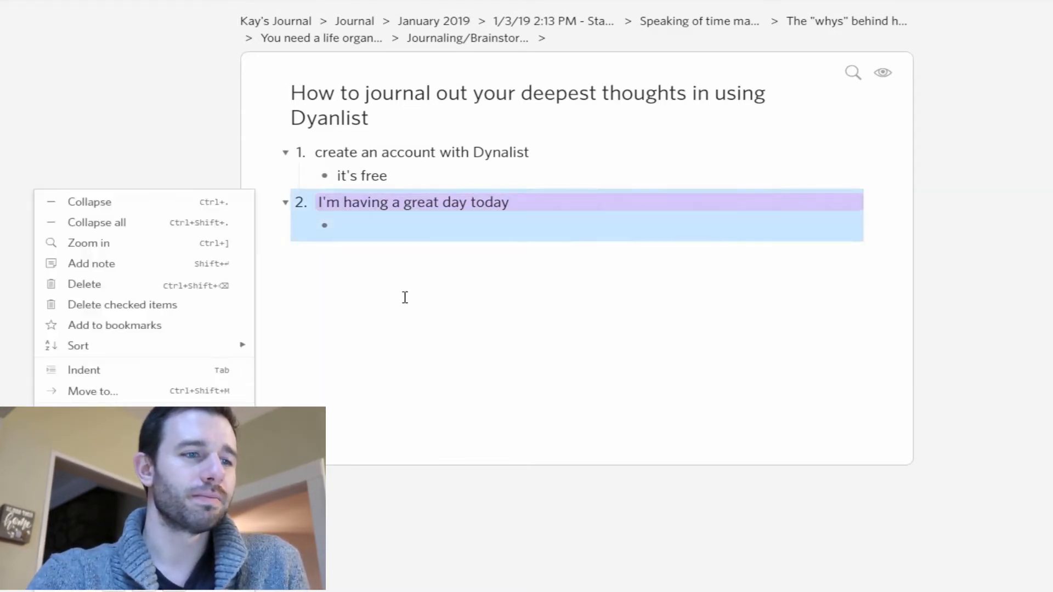
- Tag step 2 with #Today and date it Thu, January 17th 2019
type("#")
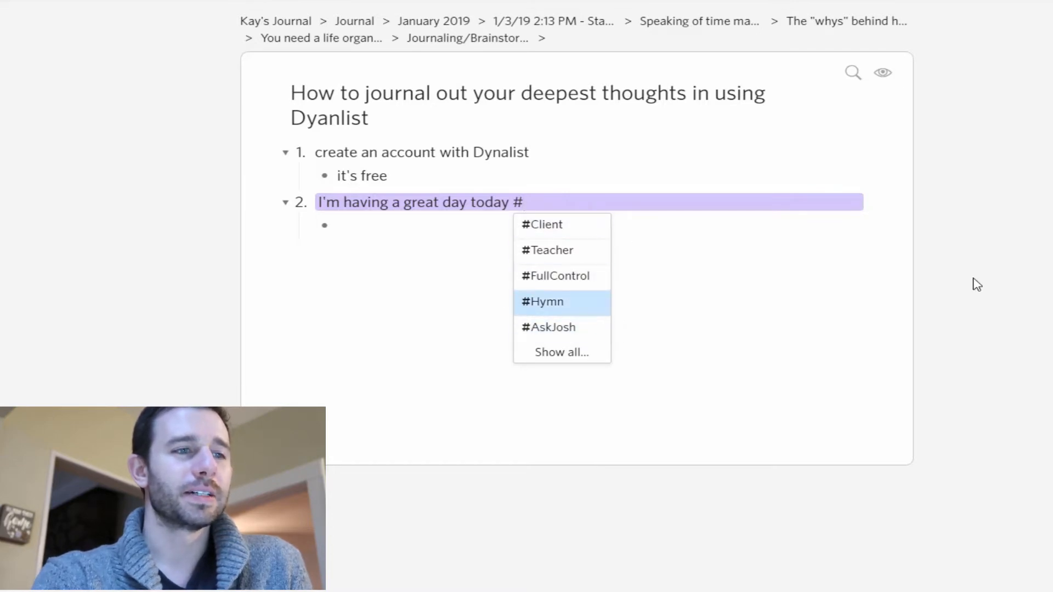
type("Today")
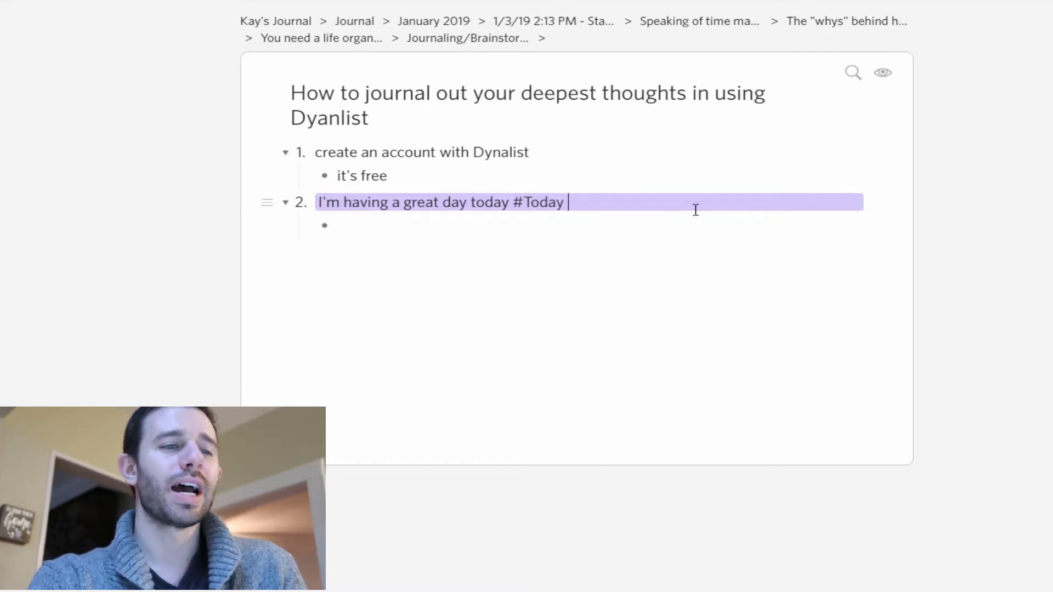
left_click(537, 202)
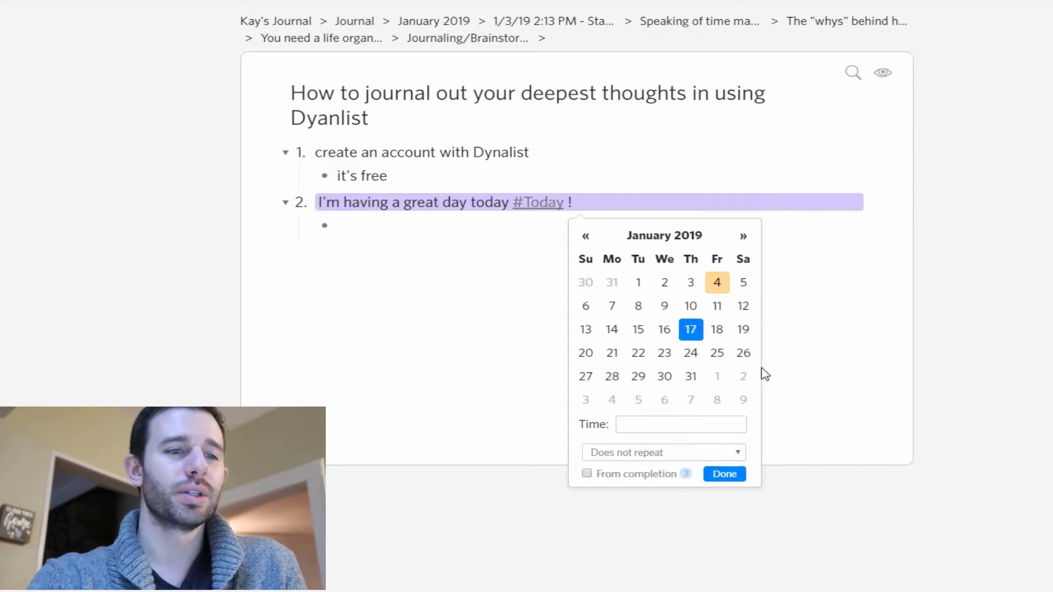
left_click(723, 474)
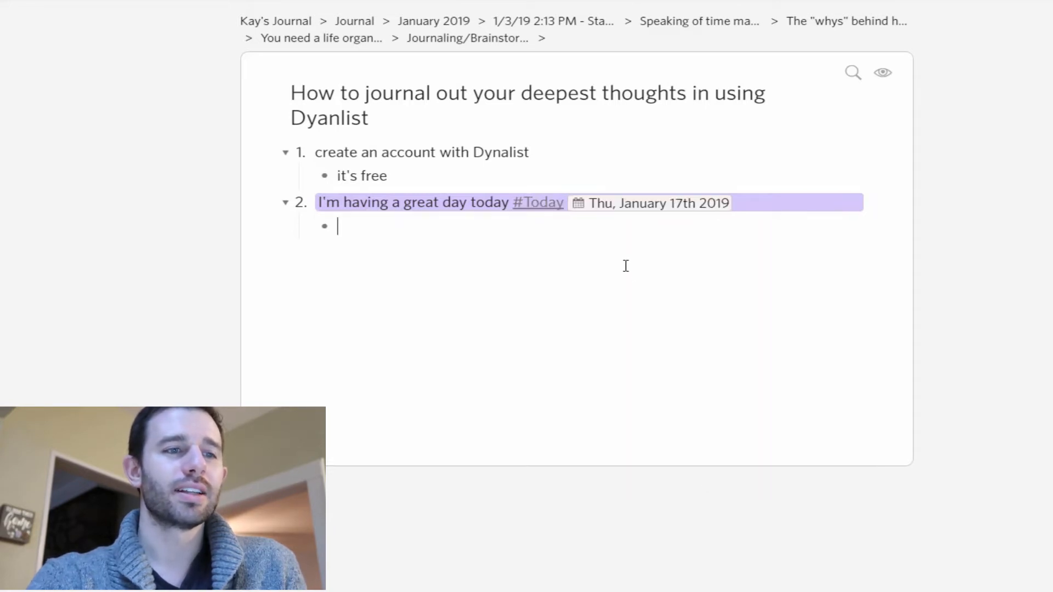
- Toggle full-screen view of the Dynalist window
key("f11")
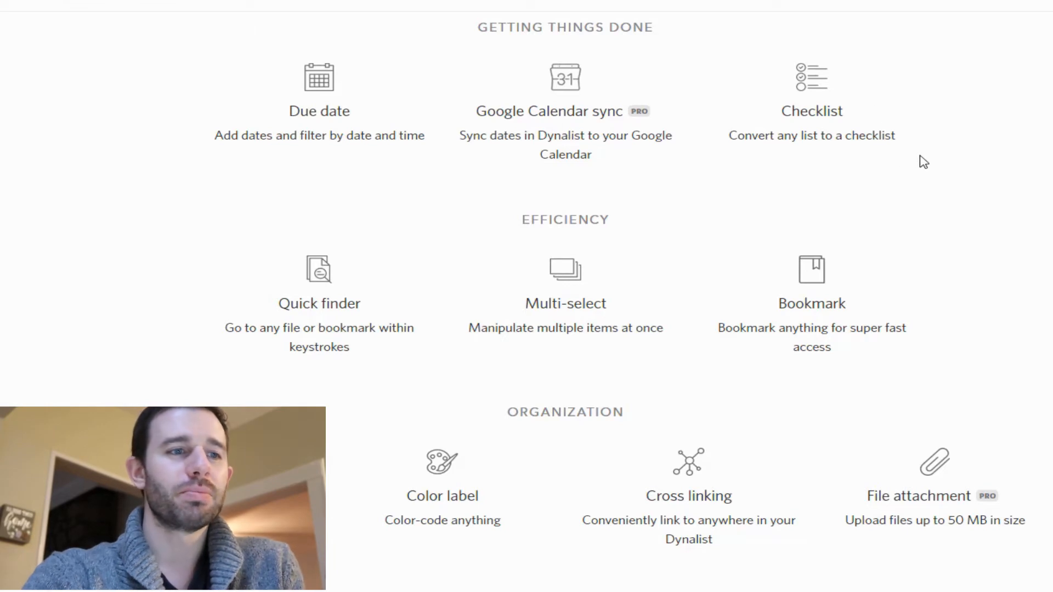
mouse_move(851, 272)
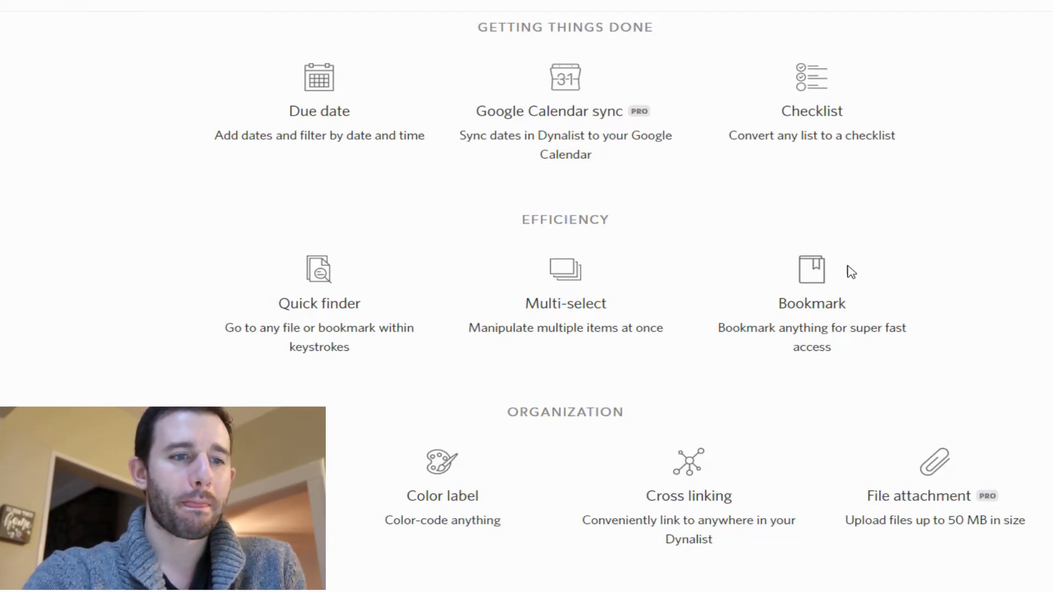
mouse_move(707, 540)
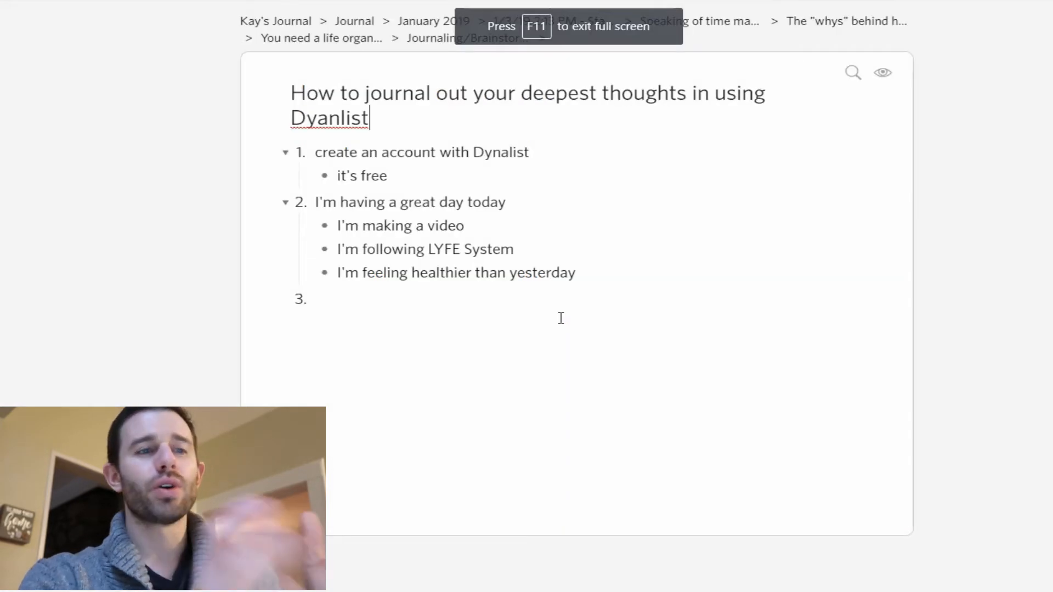
mouse_move(420, 176)
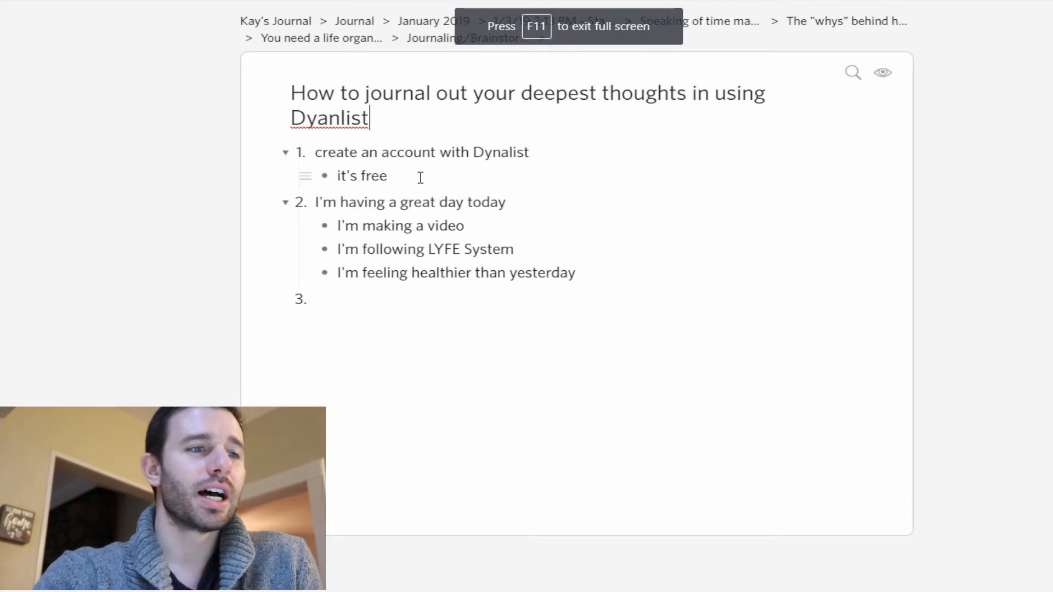
- Paste the copied 'it's free' item link as a new point under 'I'm making a video'
left_click(305, 175)
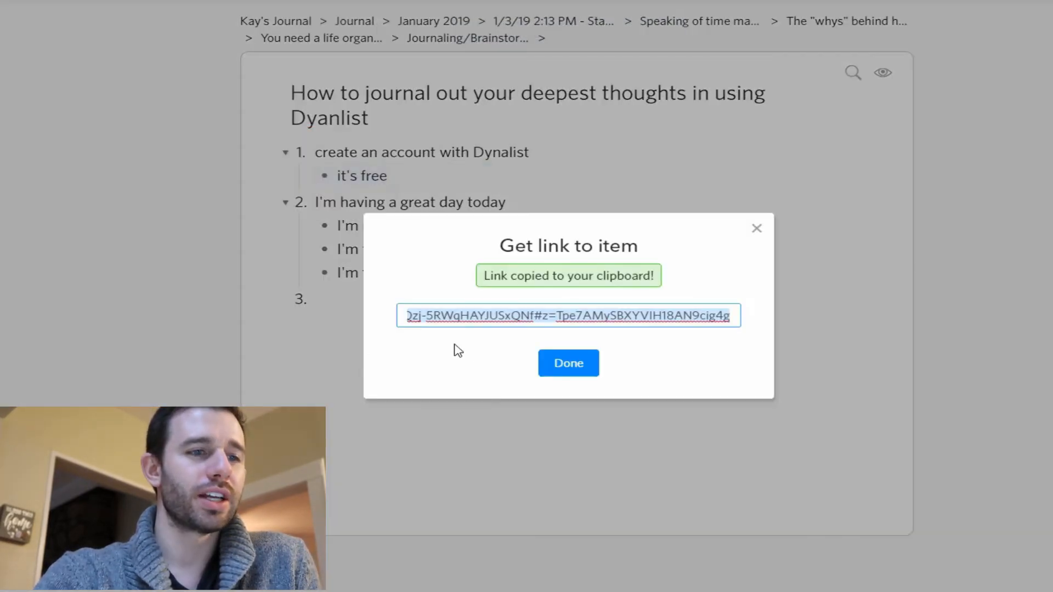
left_click(567, 363)
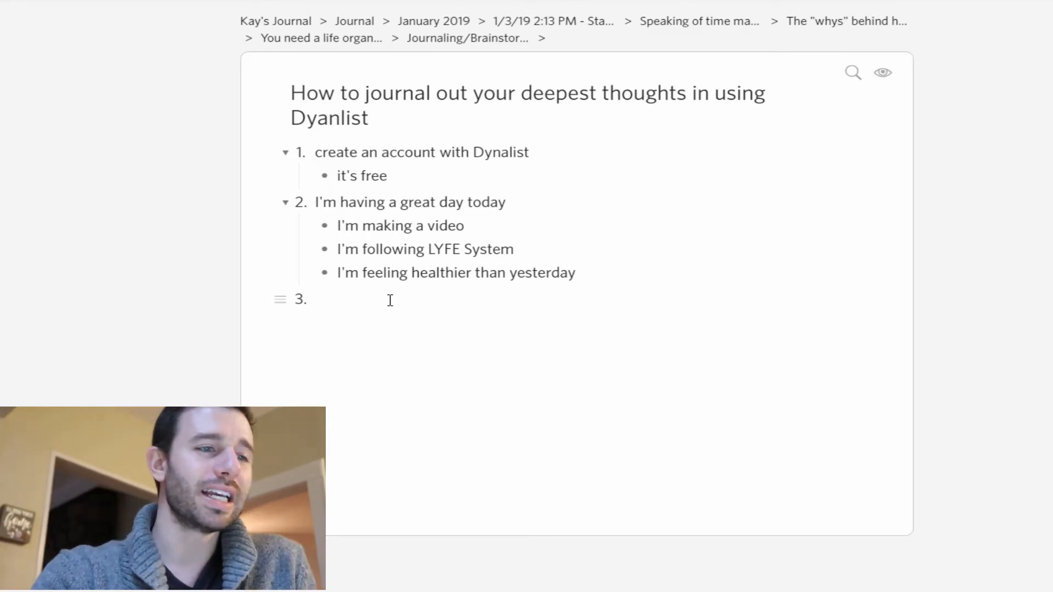
key("Tab")
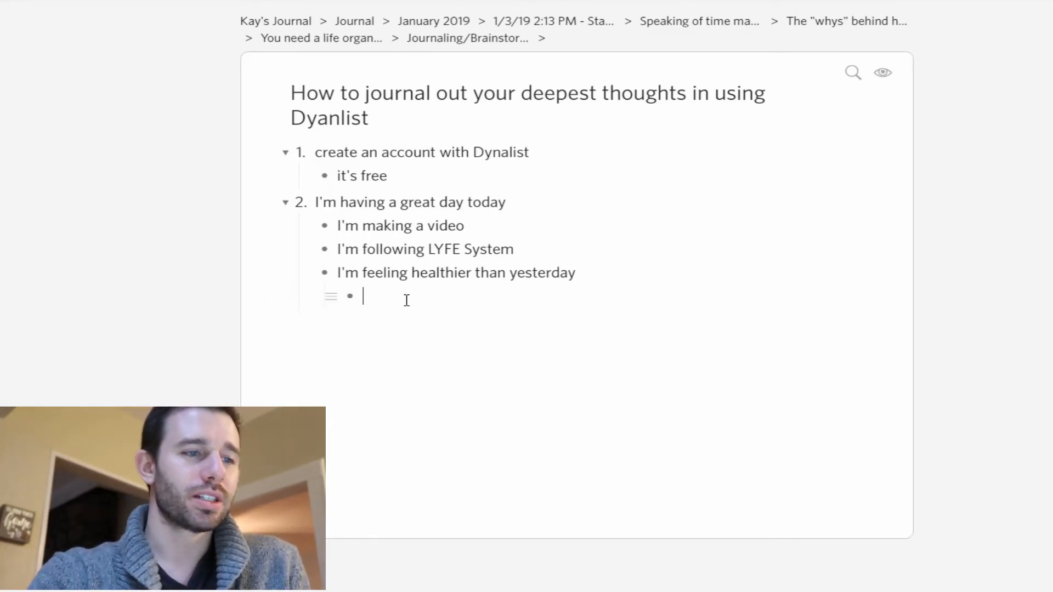
left_click(400, 226)
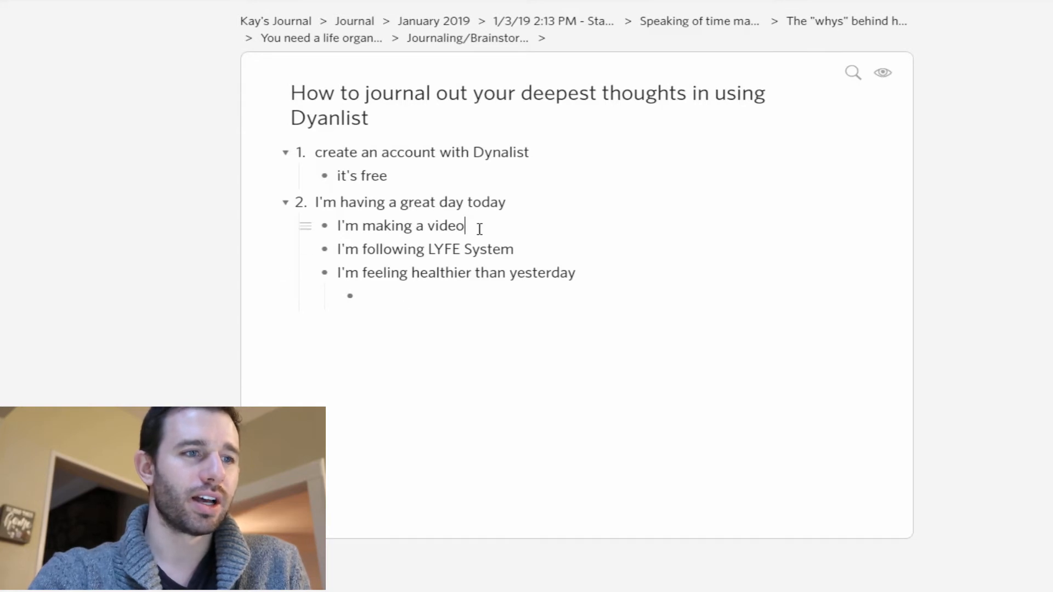
type("https://dynalist.io/d/al_1CLQzj-5RWqHAYJUSxQNf#z=Tpe7AMySBXYVIH18AN9cig4g")
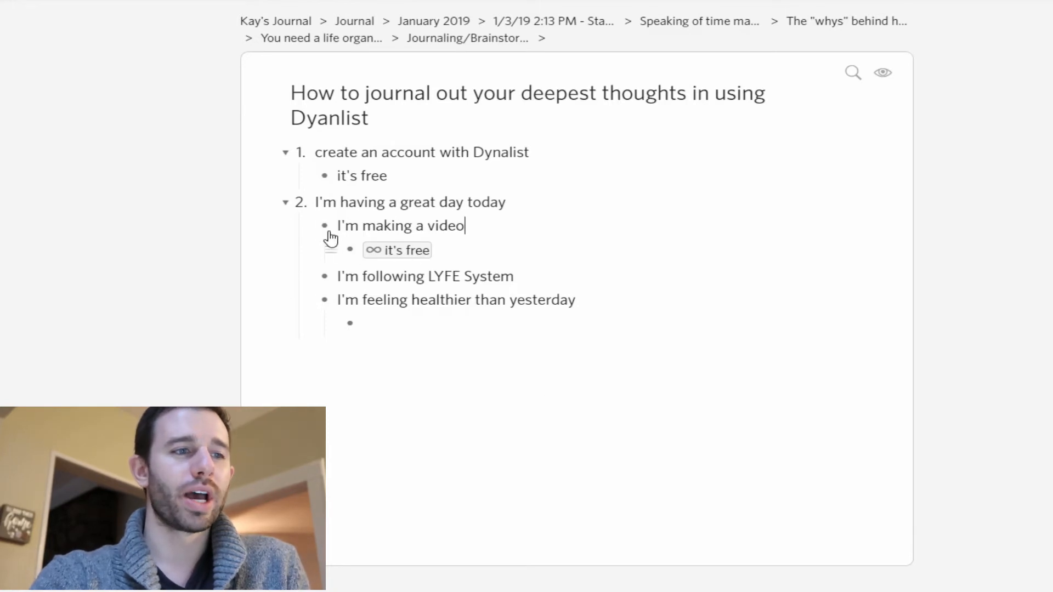
- Follow the 'it's free' link back to step 1, then return to the how-to outline via the breadcrumb
left_click(325, 225)
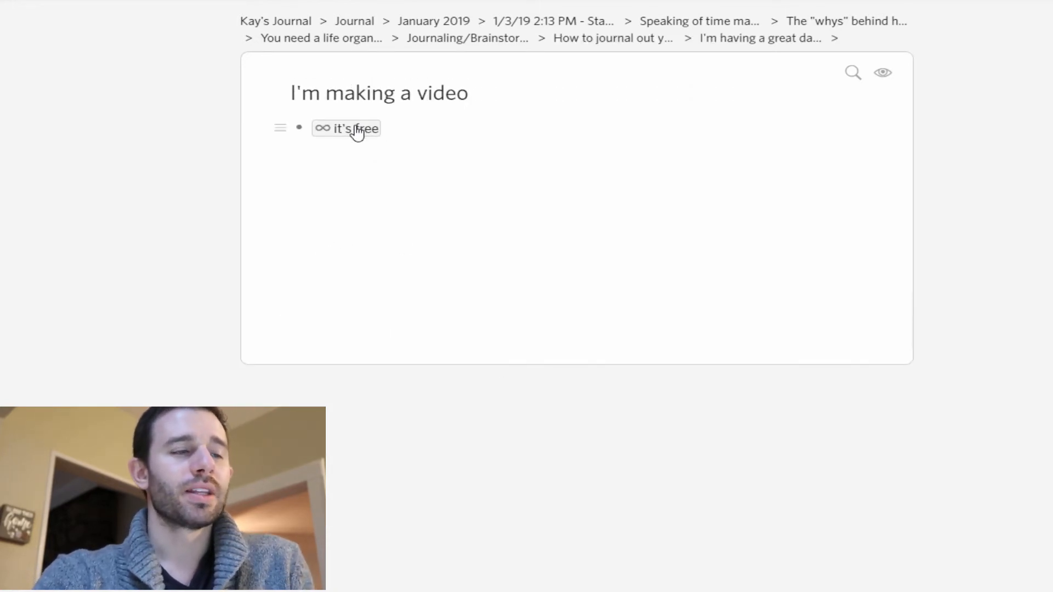
left_click(360, 128)
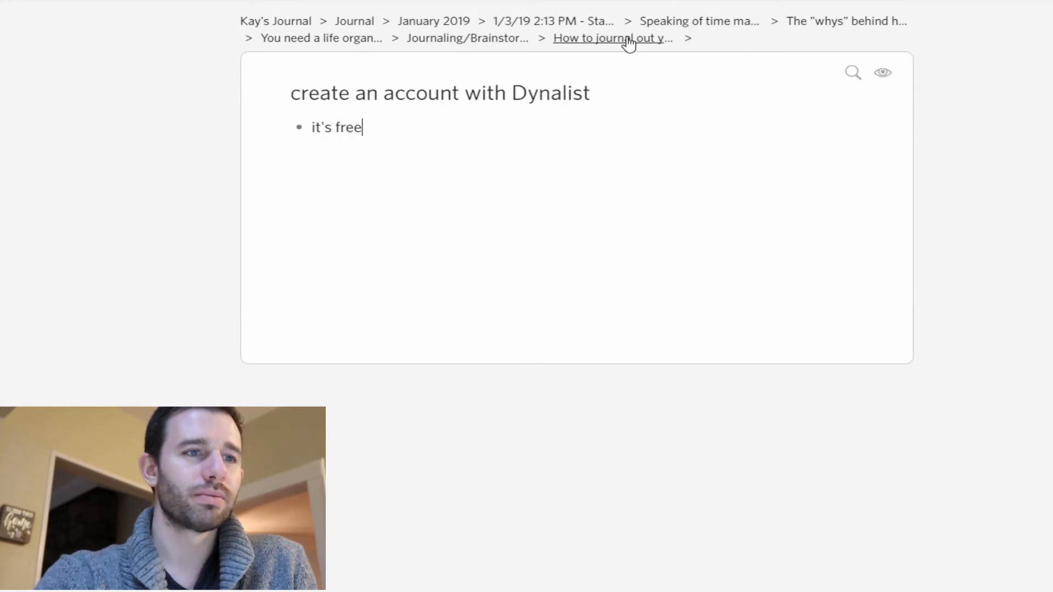
left_click(611, 38)
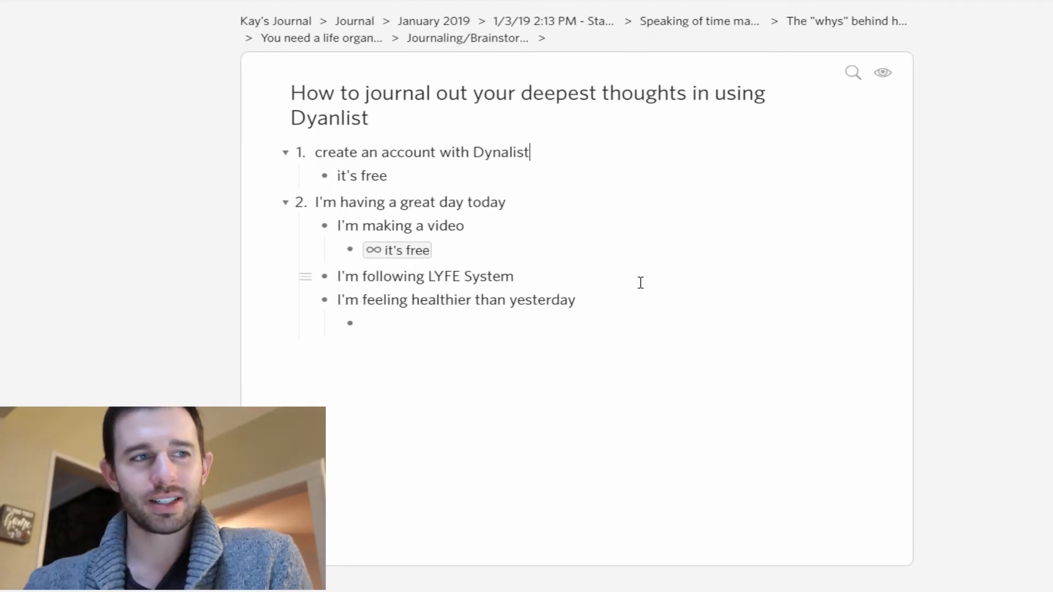
- Go up to Journaling/Brainstorming, toggle step 1's 'it's free', and turn the stray bullet into a fourth step
left_click(466, 38)
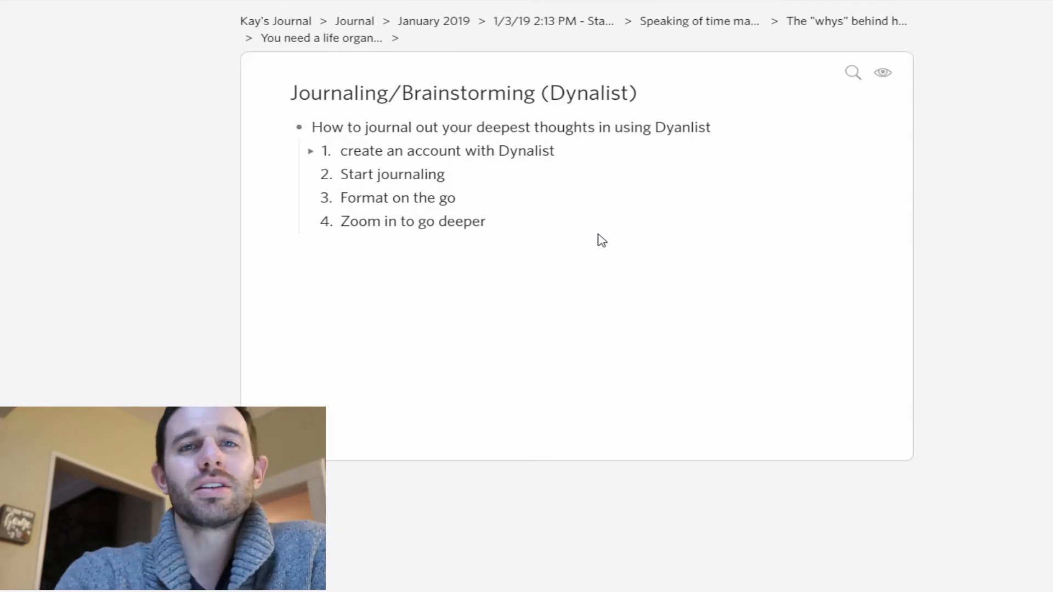
mouse_move(540, 299)
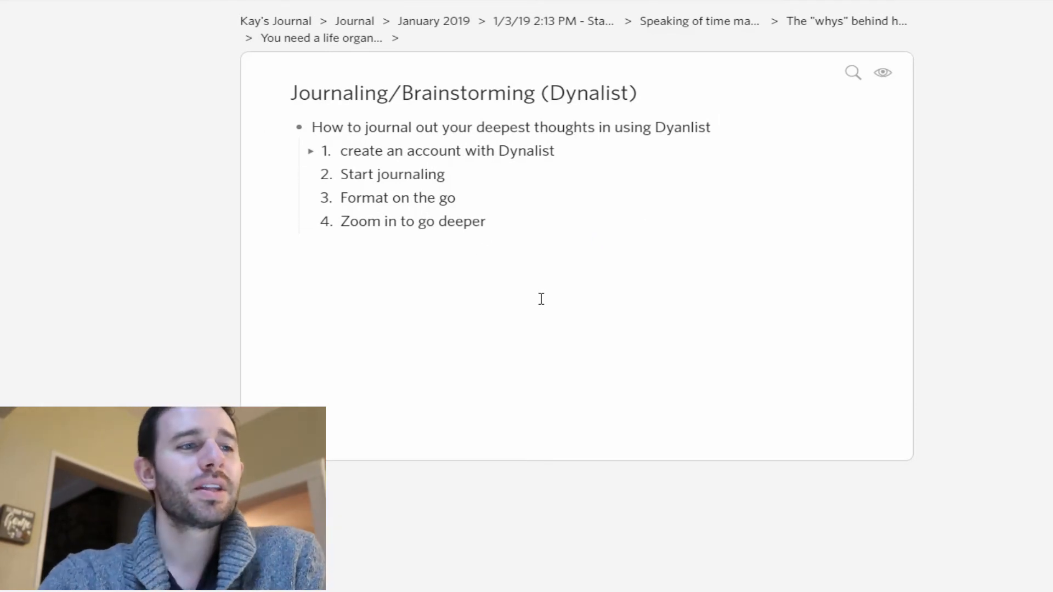
mouse_move(306, 158)
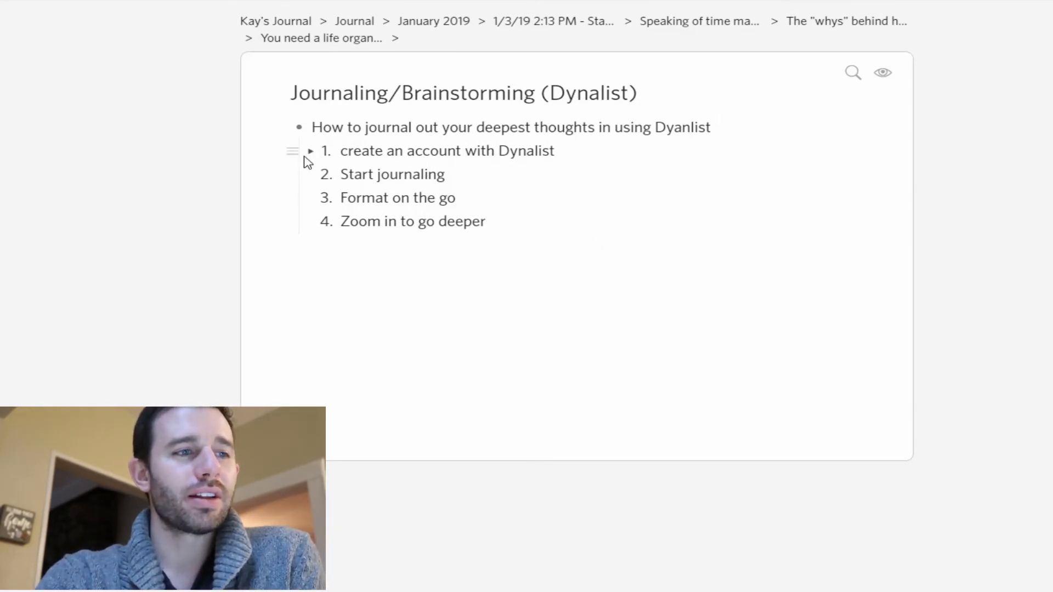
left_click(310, 151)
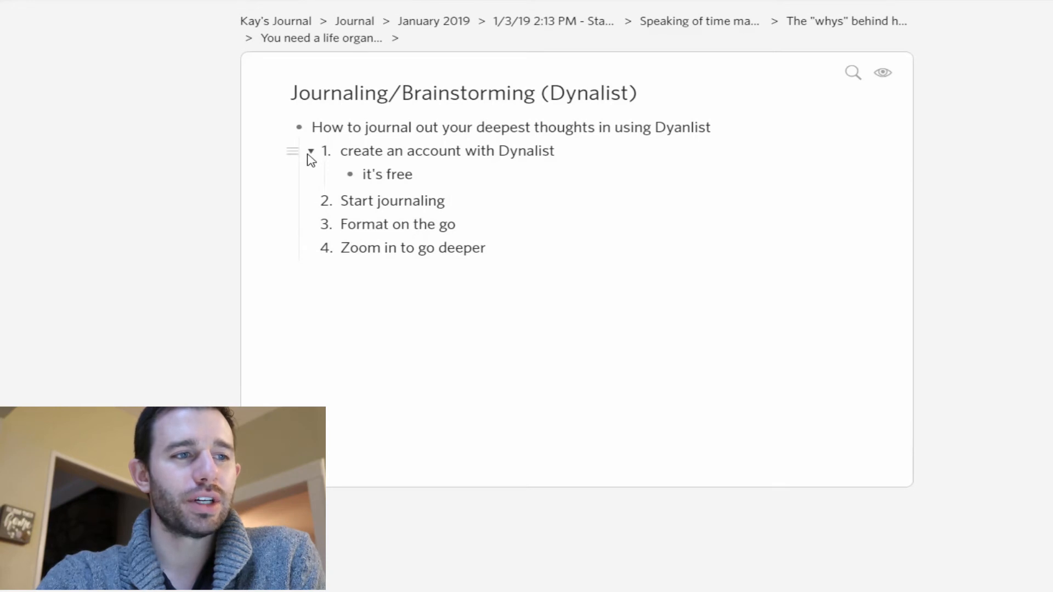
left_click(310, 150)
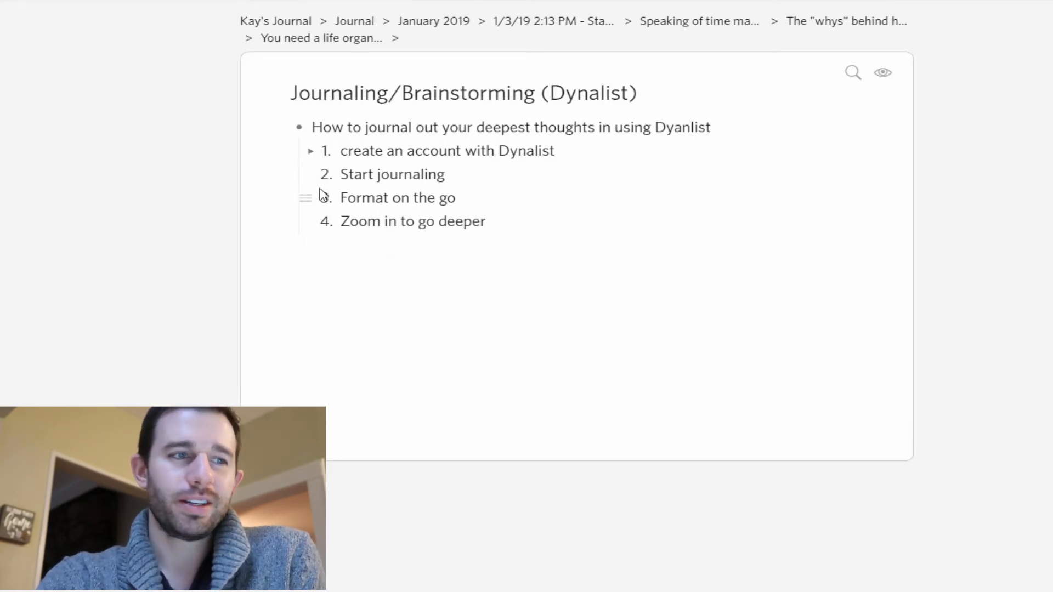
mouse_move(503, 206)
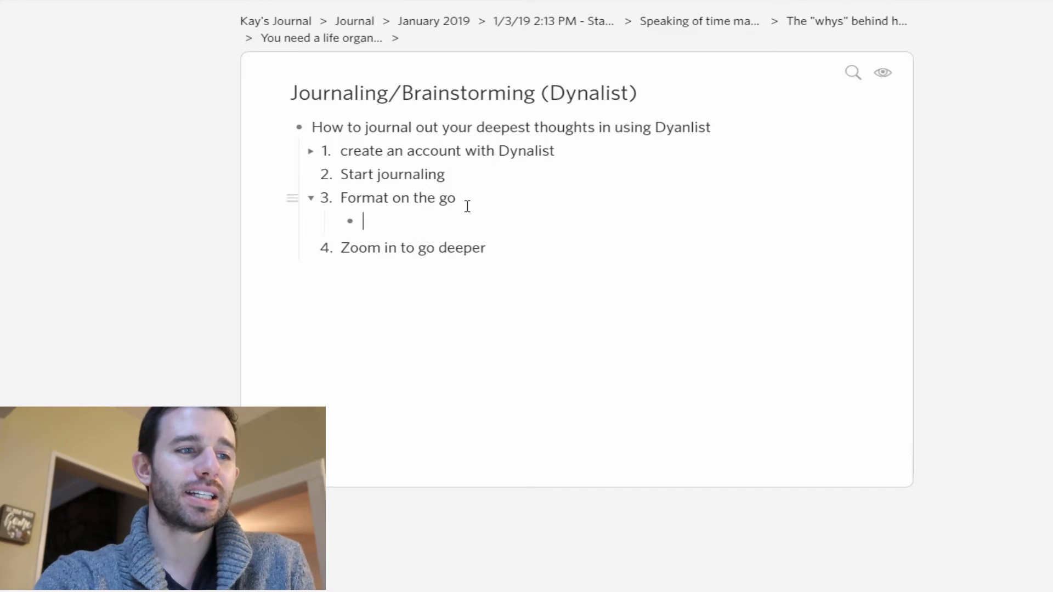
key("shift+Tab")
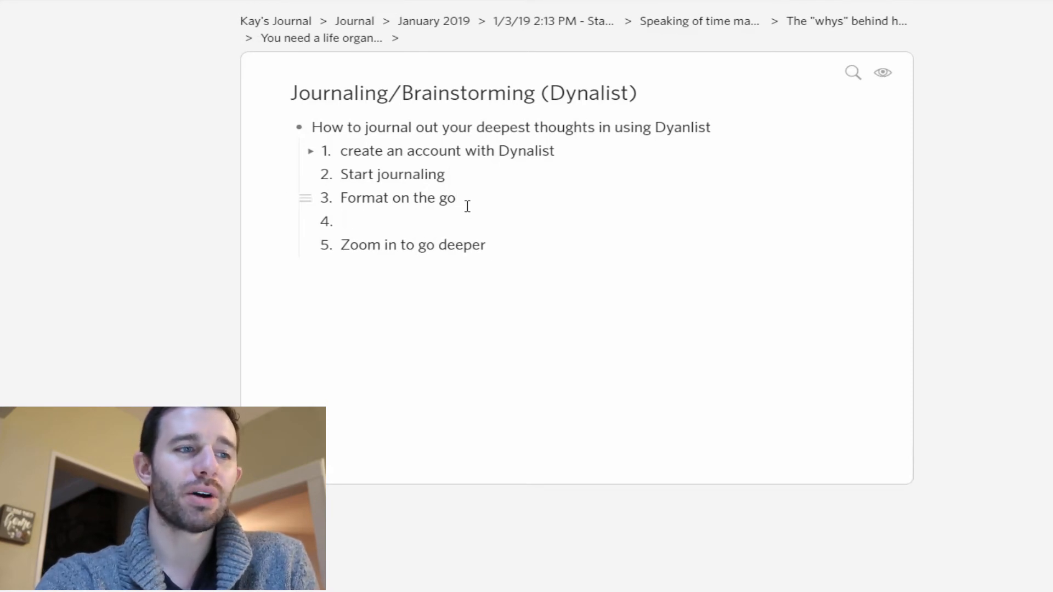
key("Backspace")
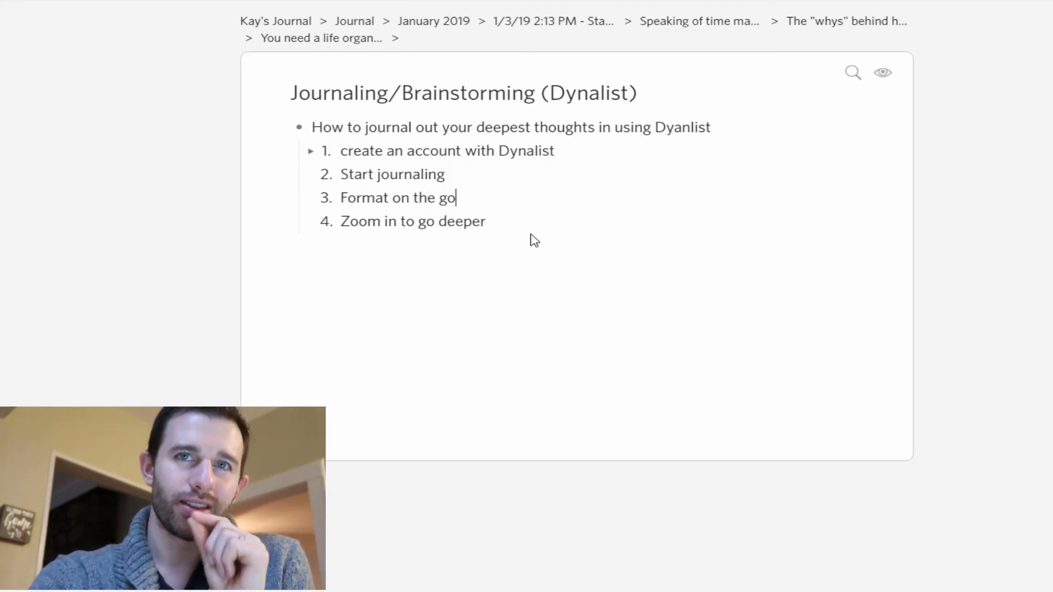
mouse_move(339, 213)
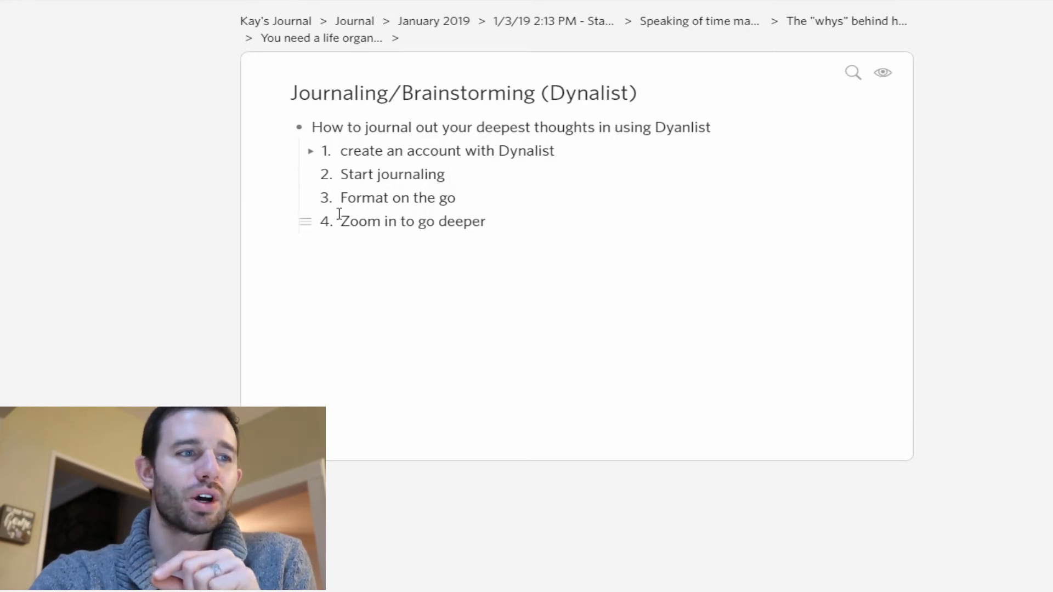
mouse_move(327, 174)
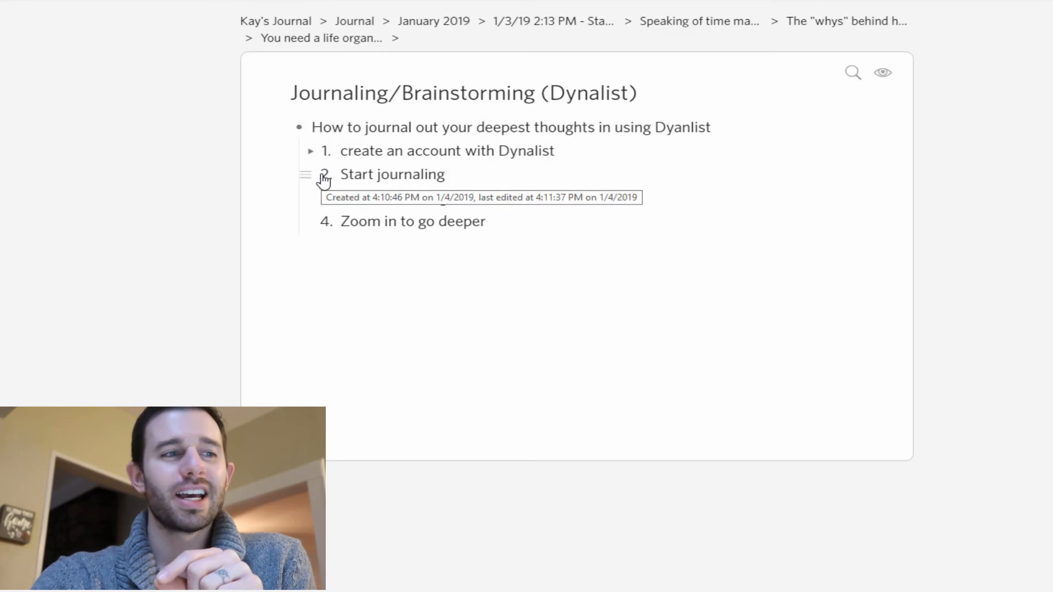
mouse_move(427, 350)
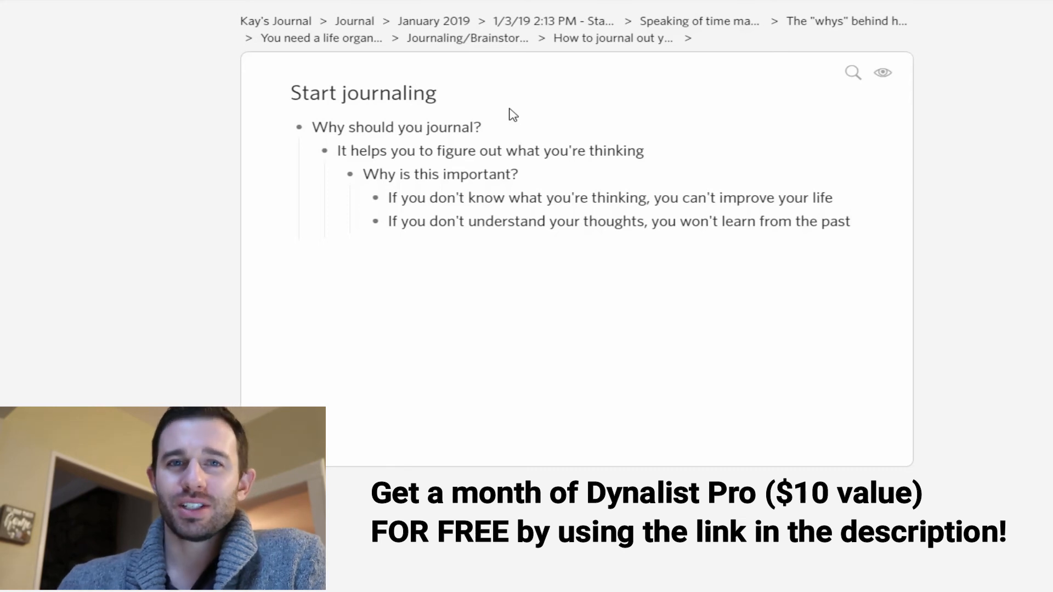
- Inside 'Start journaling', place the cursor at the end of the last 'Why should you journal?' reason
left_click(852, 220)
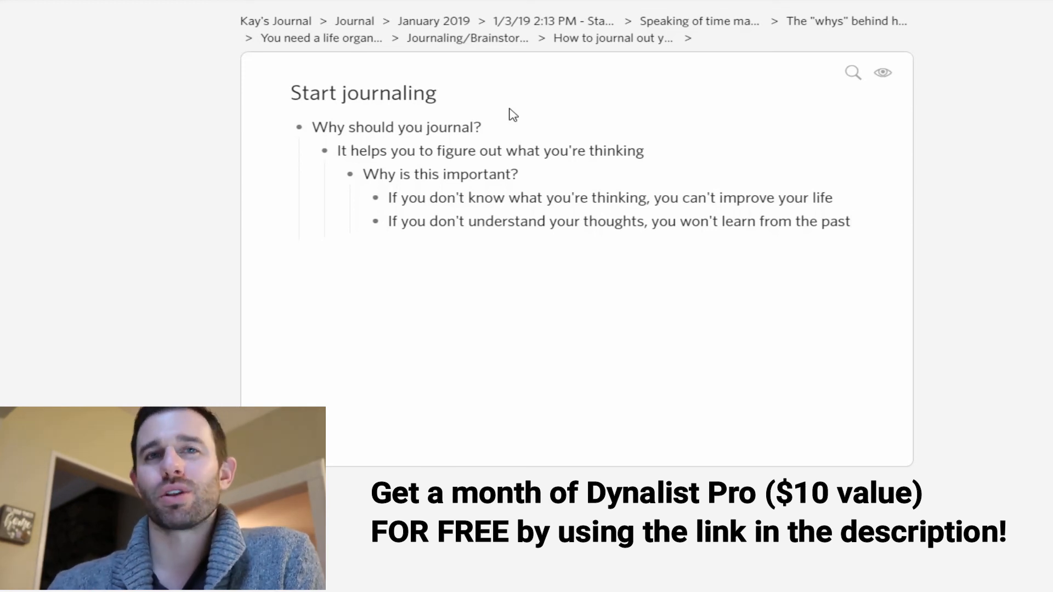
left_click(851, 220)
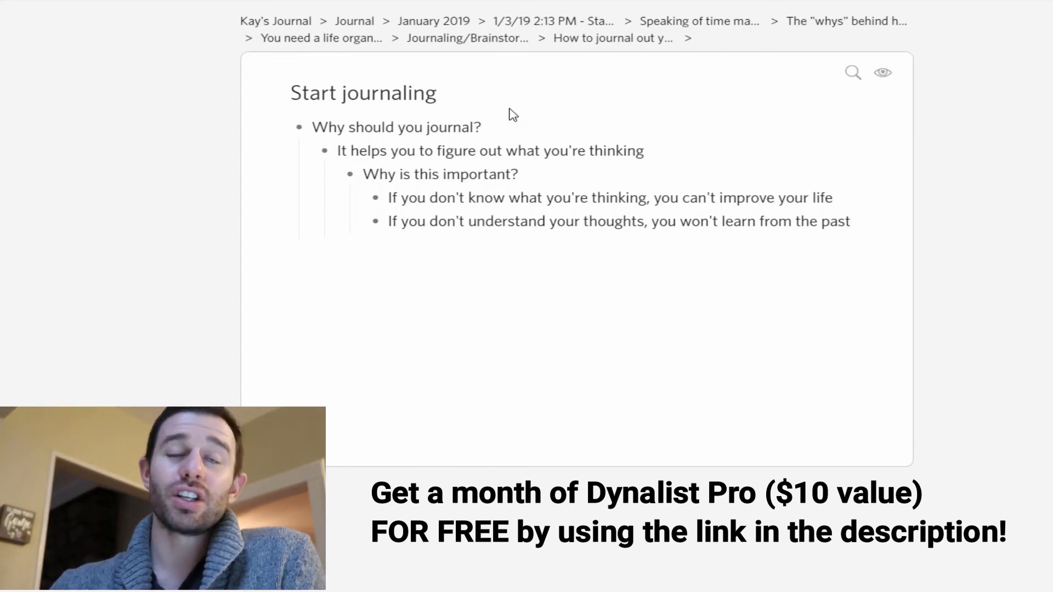
left_click(851, 221)
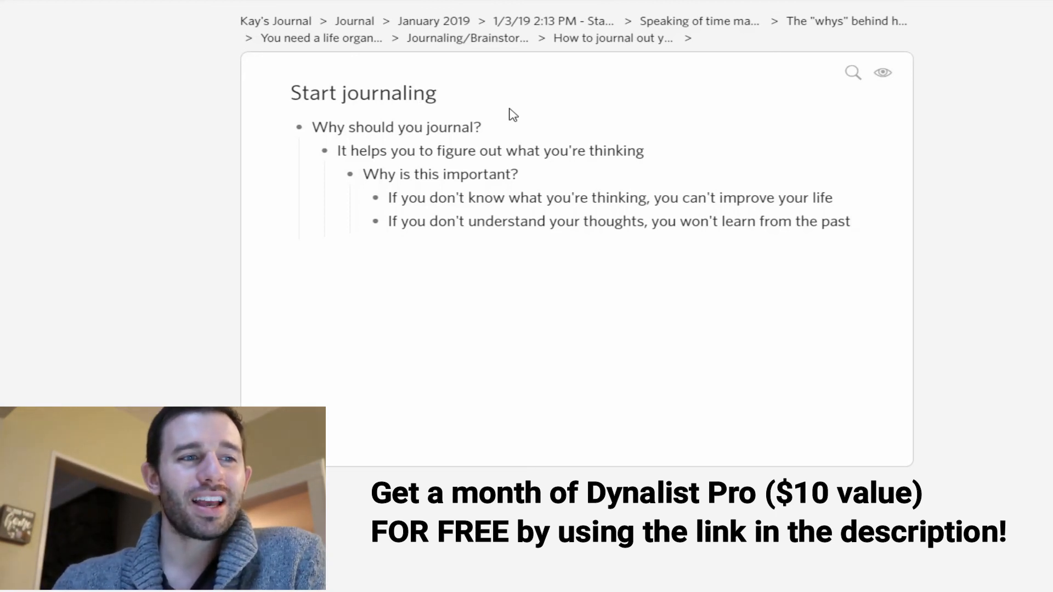
left_click(848, 220)
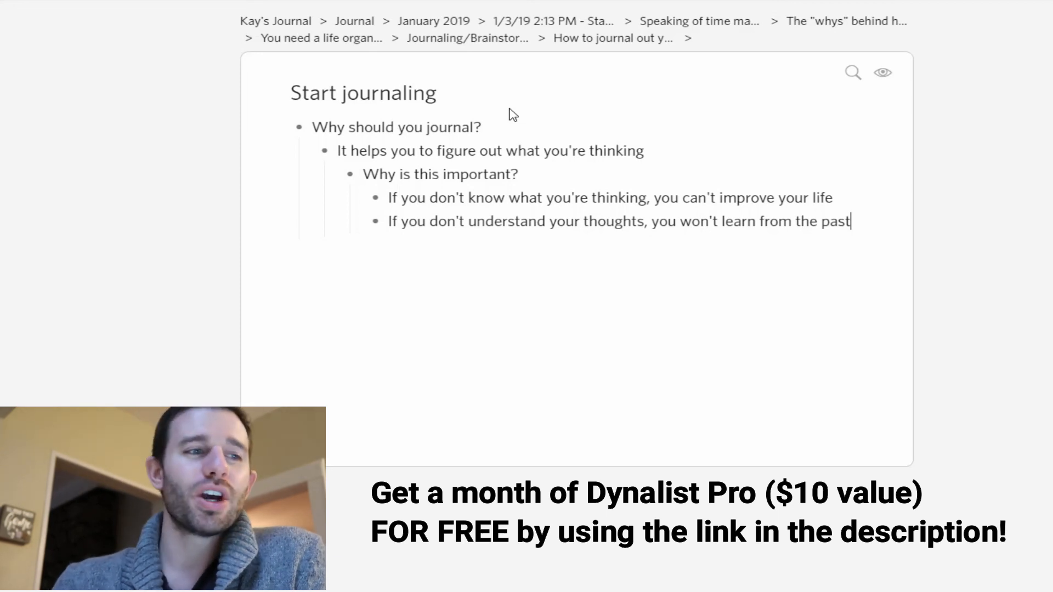